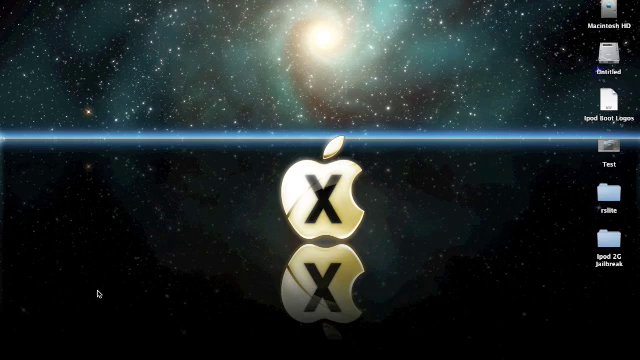
mouse_move(333, 283)
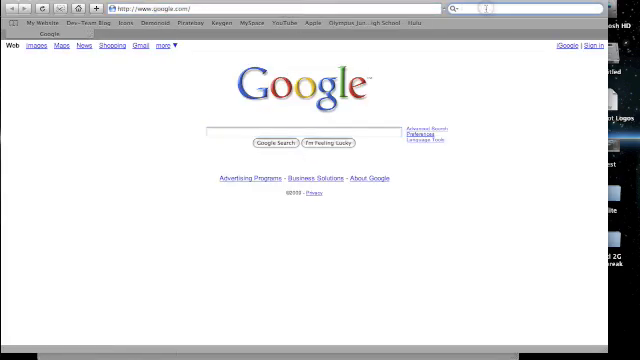
Run a Safari web search for "dropbox"
text(dropbox)
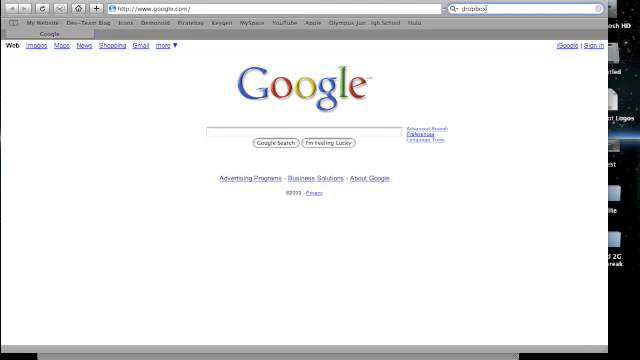
key(Return)
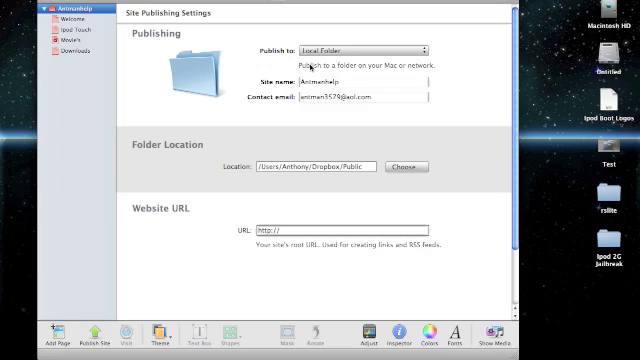
mouse_move(311, 66)
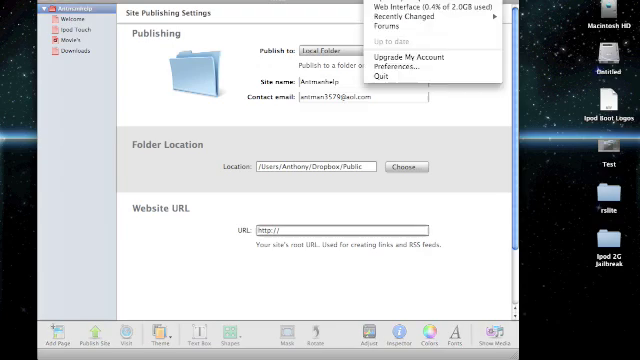
mouse_move(430, 10)
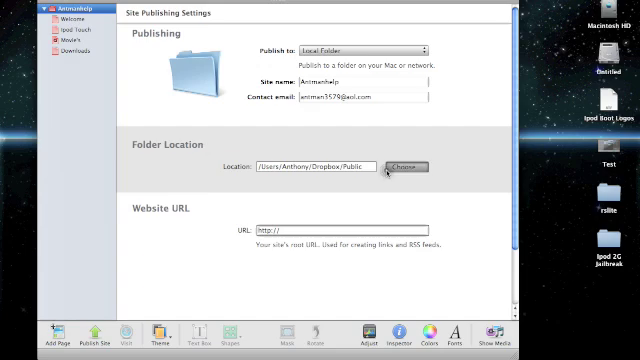
Choose Dropbox's Public folder as the site's local publishing location
click(386, 167)
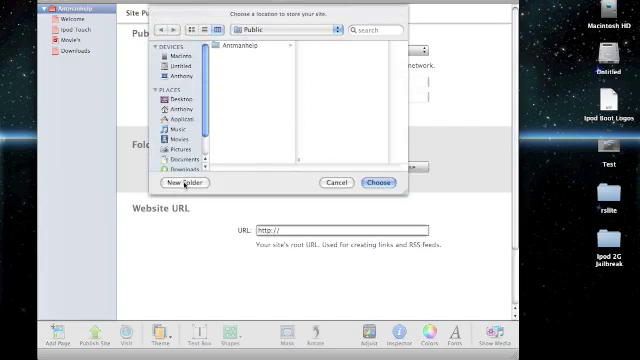
scroll(down, 3)
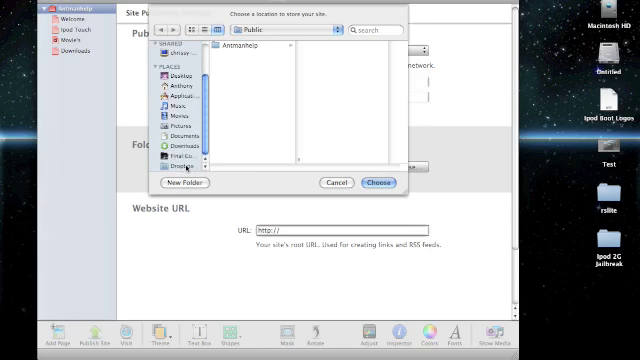
click(175, 166)
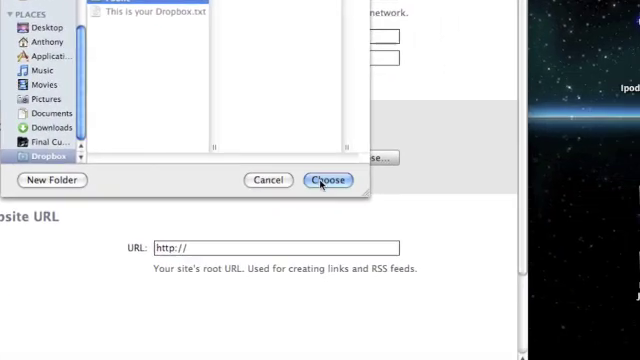
click(323, 181)
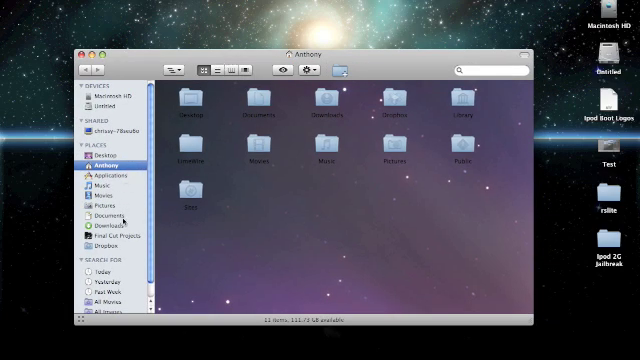
Browse into the Public folder inside Dropbox
click(109, 239)
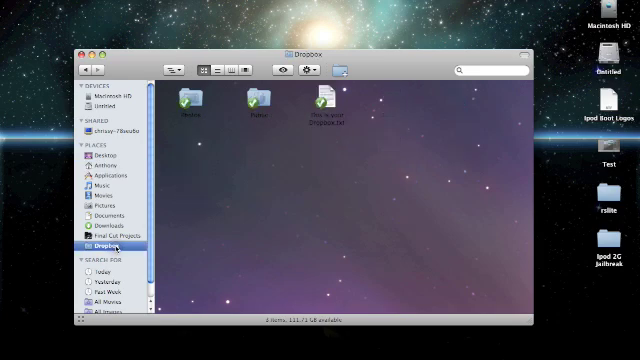
click(256, 98)
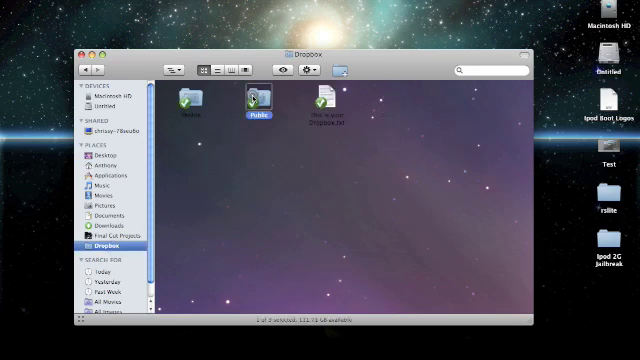
double_click(256, 100)
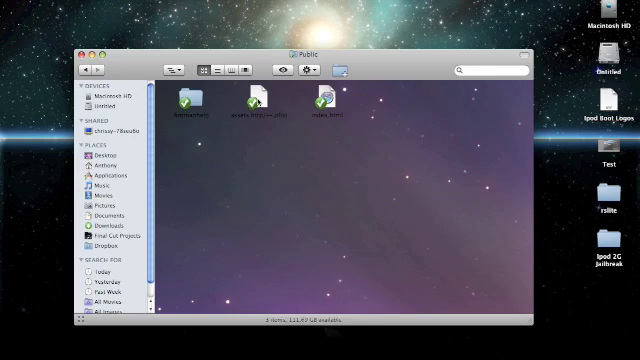
Trash the assets plist file, empty the Trash and go back to the Dropbox folder
right_click(258, 100)
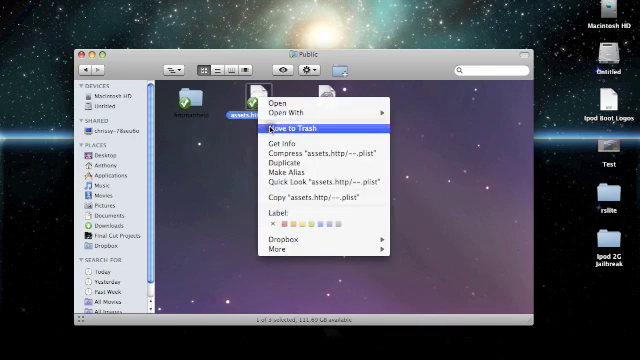
click(293, 129)
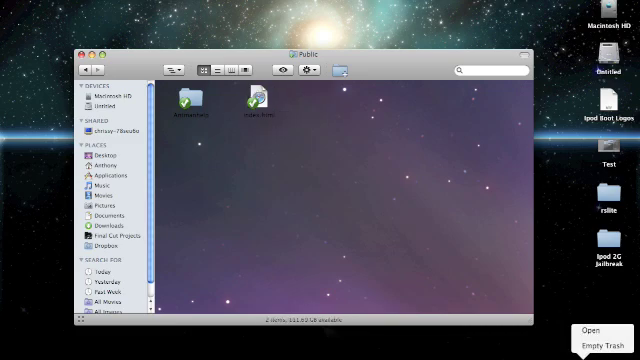
click(258, 103)
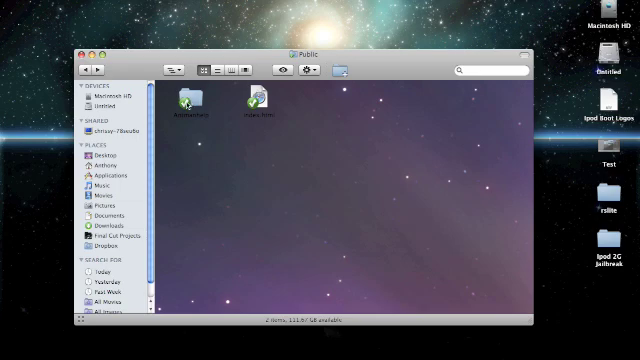
click(107, 238)
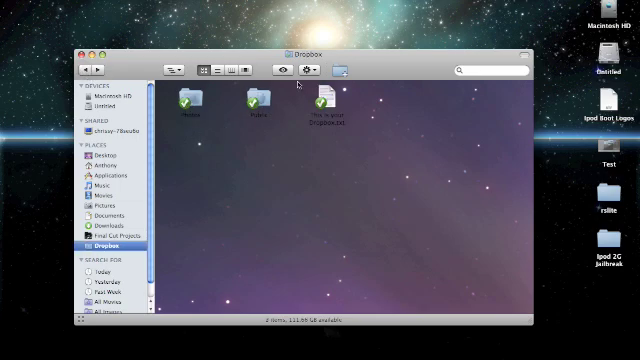
Copy the Dropbox public link of index.html in the Public folder
click(255, 105)
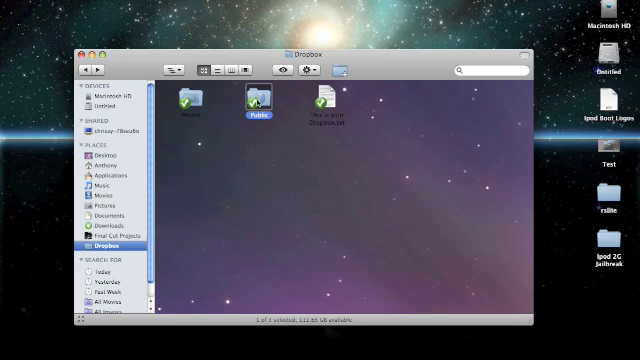
right_click(255, 103)
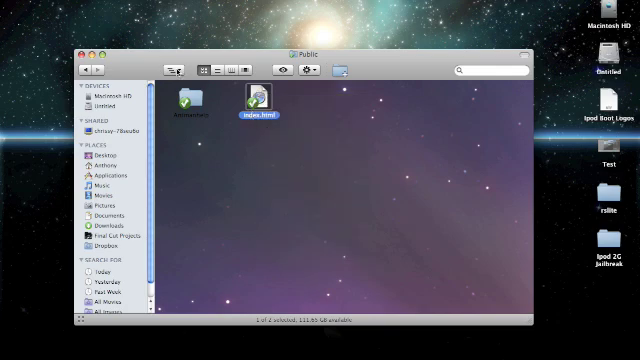
click(176, 69)
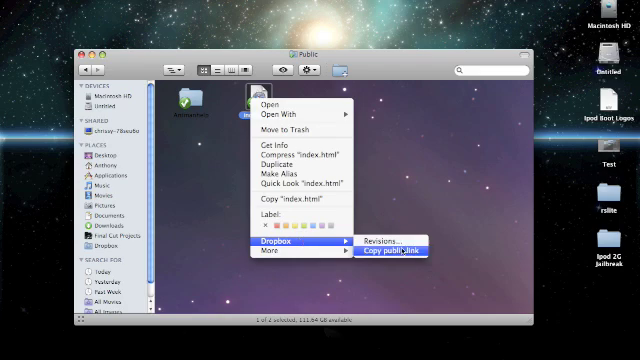
click(389, 251)
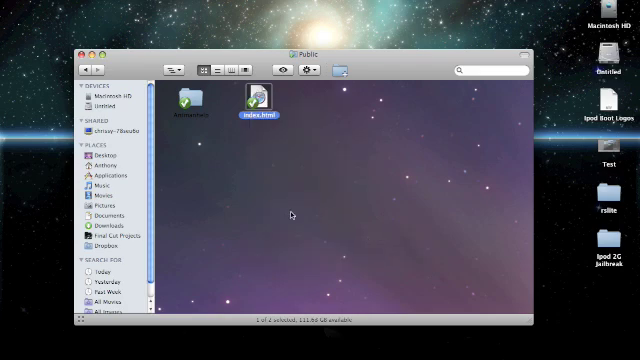
click(220, 214)
text(dot.tk)
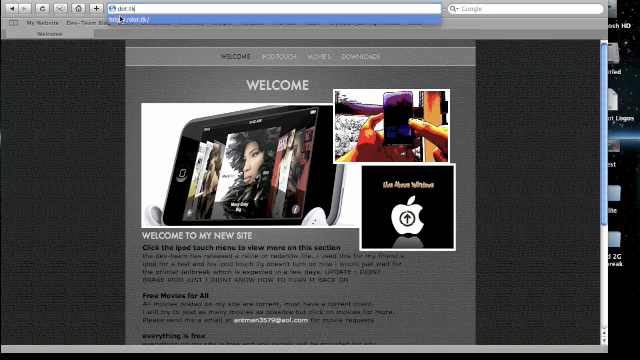
Load dot.tk and submit the Dropbox index.html link to reach the free domain registration form
key(Return)
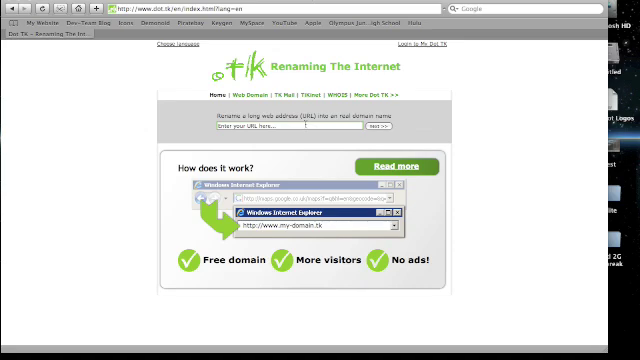
click(285, 128)
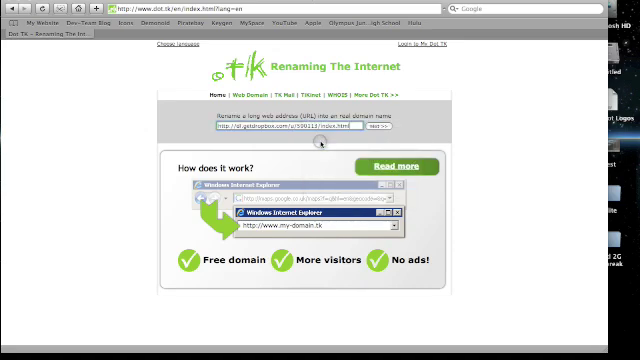
click(385, 126)
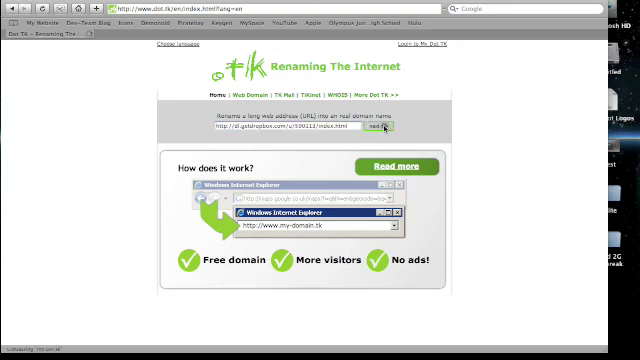
click(390, 127)
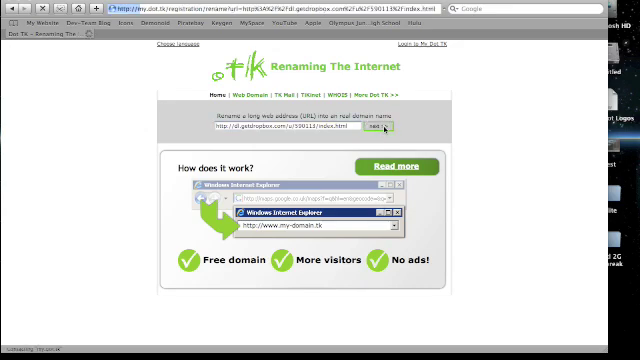
click(389, 127)
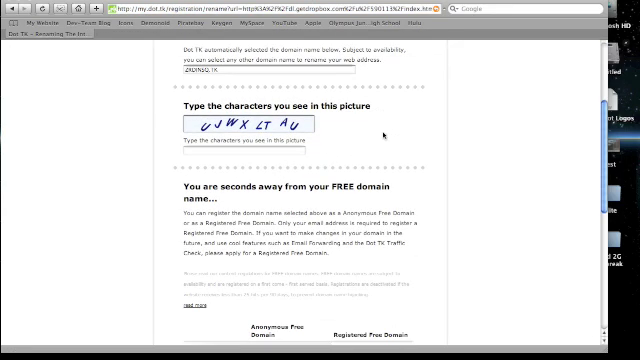
scroll(up, 3)
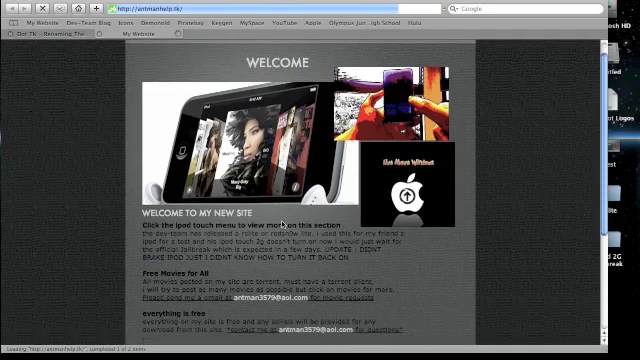
Scroll the Dot TK page while registering antmanhelp.tk and listing the account's domains
scroll(down, 3)
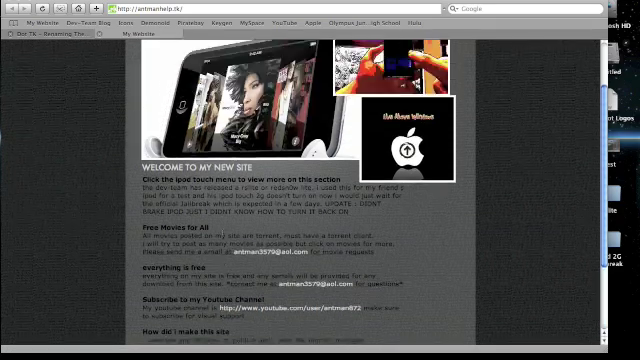
scroll(up, 3)
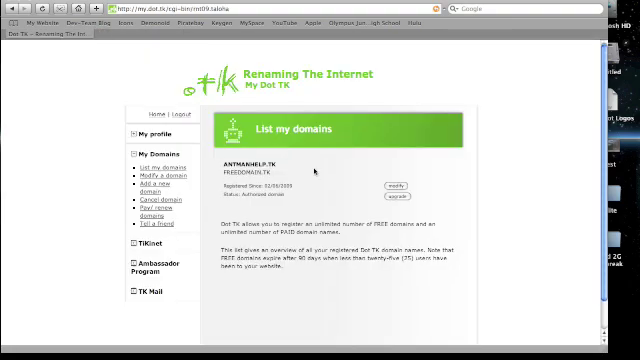
Bring up the Modify Free Domain Name page for ANTMANHELP.TK
click(388, 187)
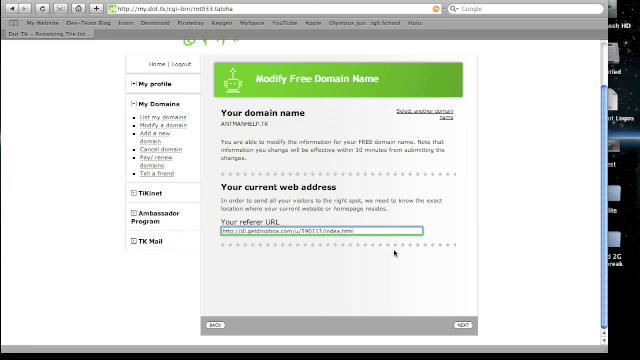
mouse_move(457, 320)
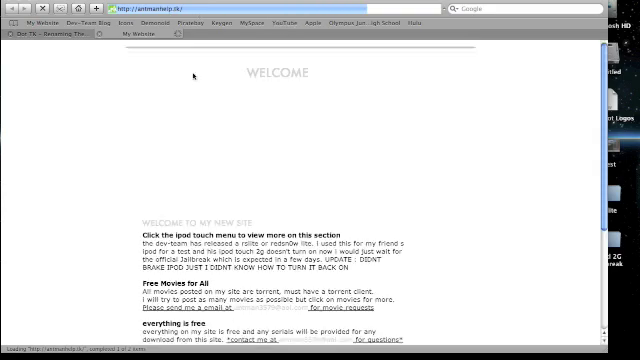
Scroll through the antmanhelp.tk welcome and jailbreak guide pages
scroll(down, 3)
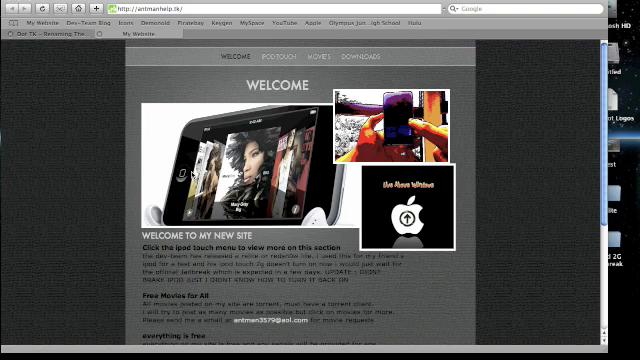
scroll(down, 3)
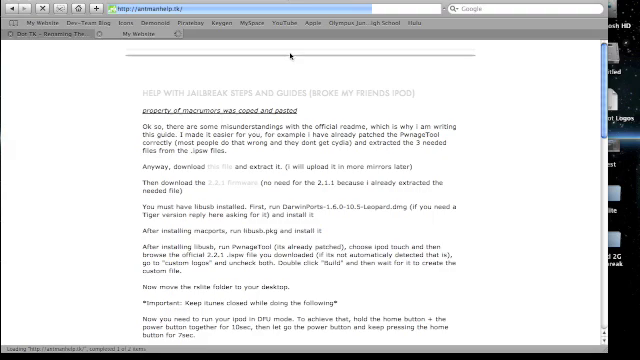
scroll(down, 3)
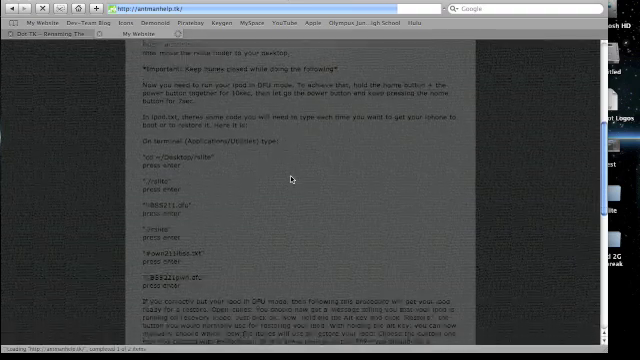
scroll(up, 3)
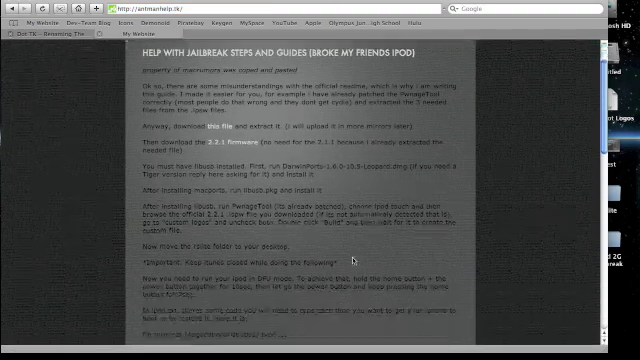
scroll(down, 3)
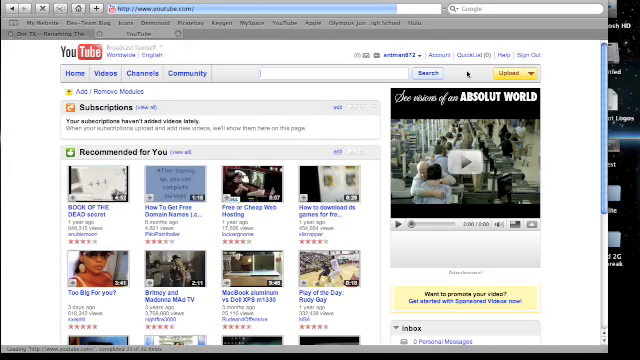
Scroll down the YouTube home page and back up
scroll(down, 3)
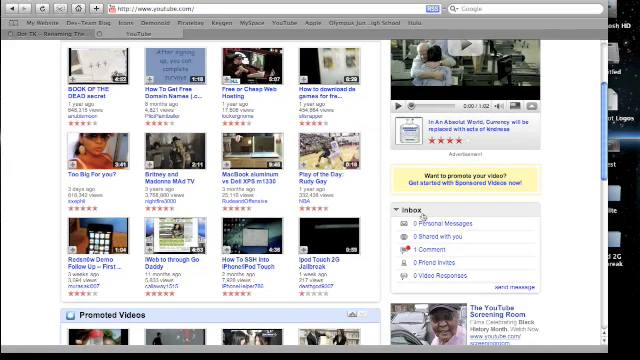
scroll(up, 3)
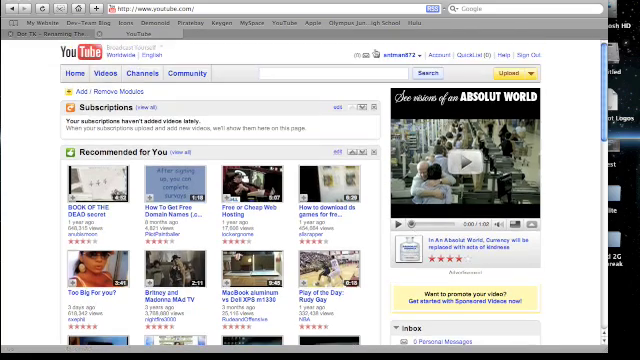